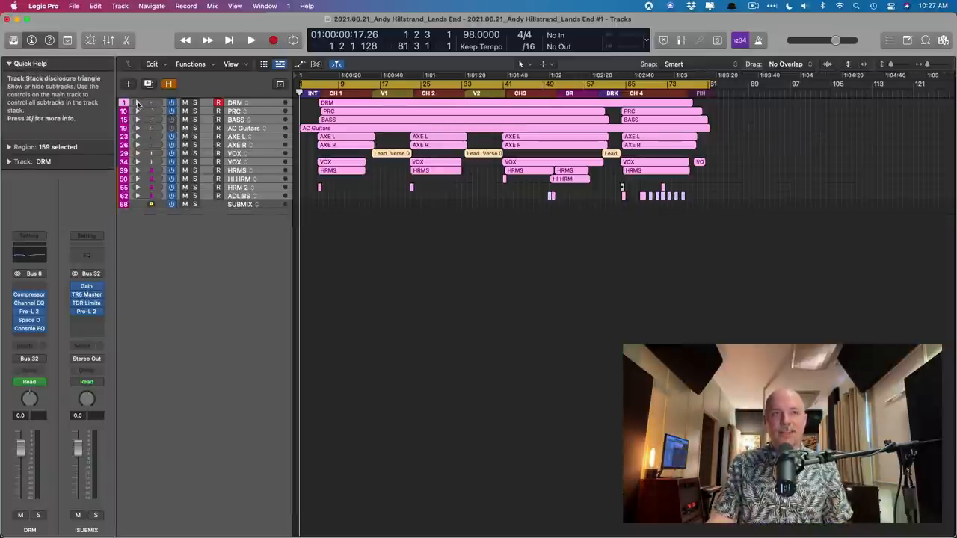
- Expand all track stacks, scroll through their subtracks, then collapse them back to buses
left_click(137, 103)
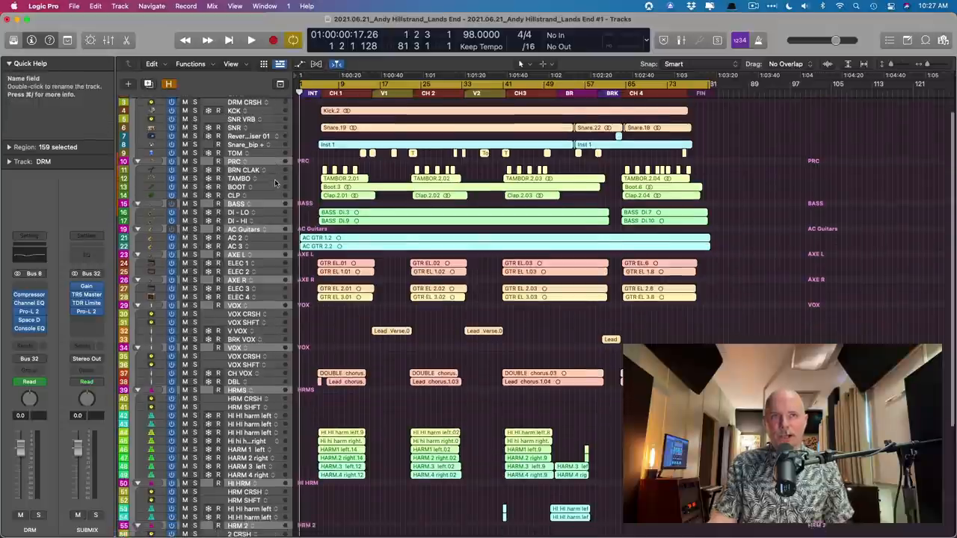
scroll("down", 3)
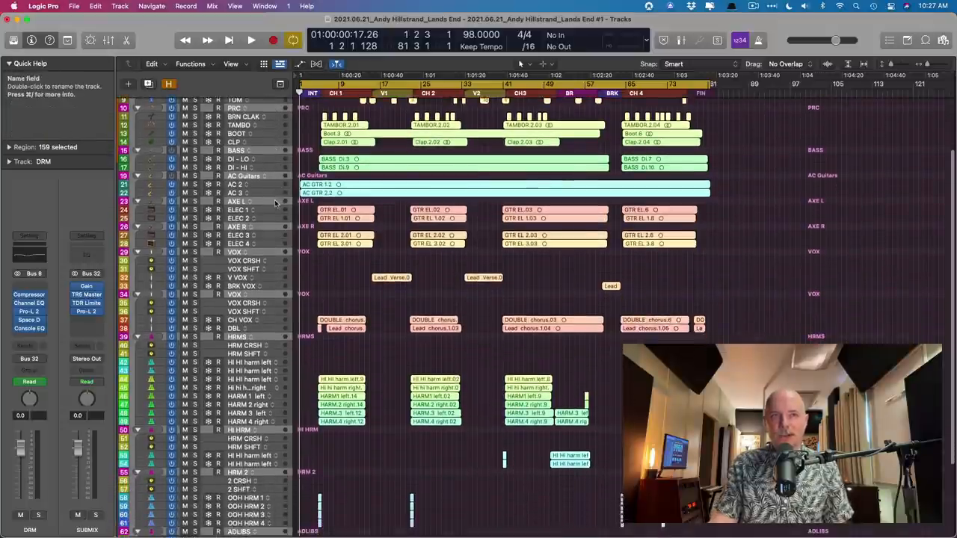
scroll("down", 3)
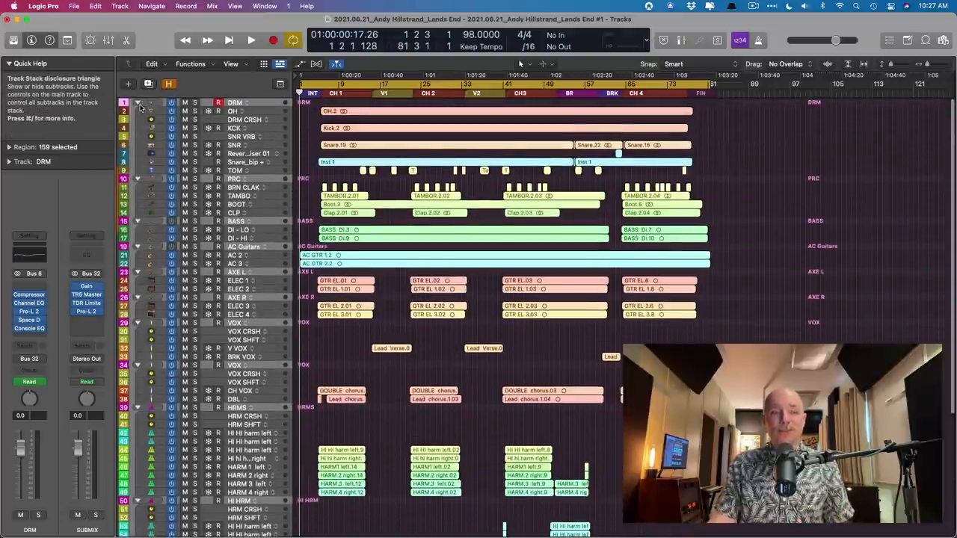
left_click(138, 103)
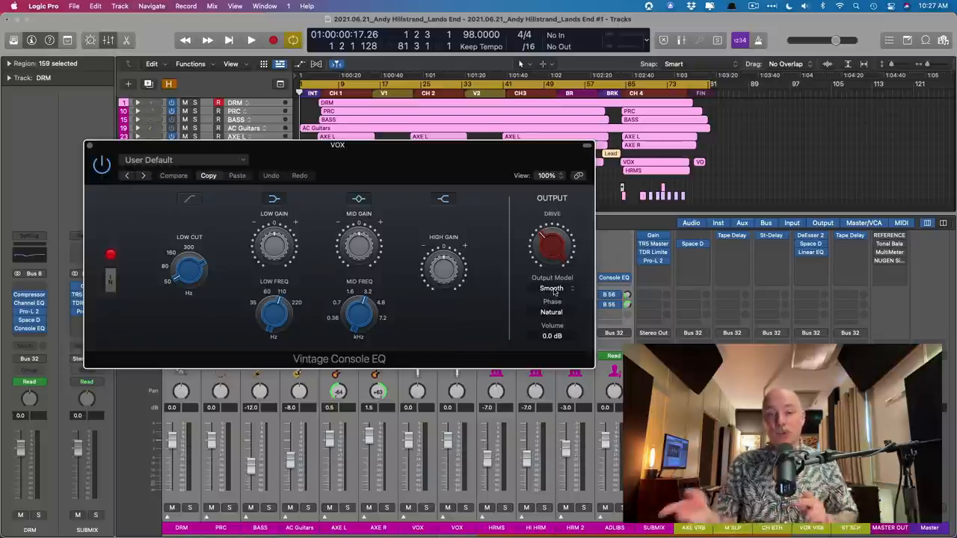
- Choose the Silky tube output model in the Vintage Console EQ
left_click(552, 289)
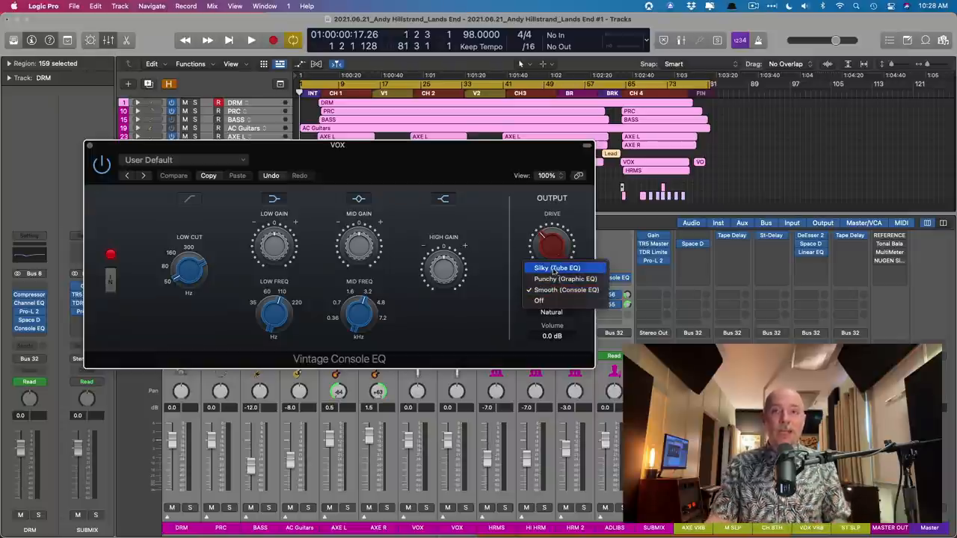
left_click(566, 290)
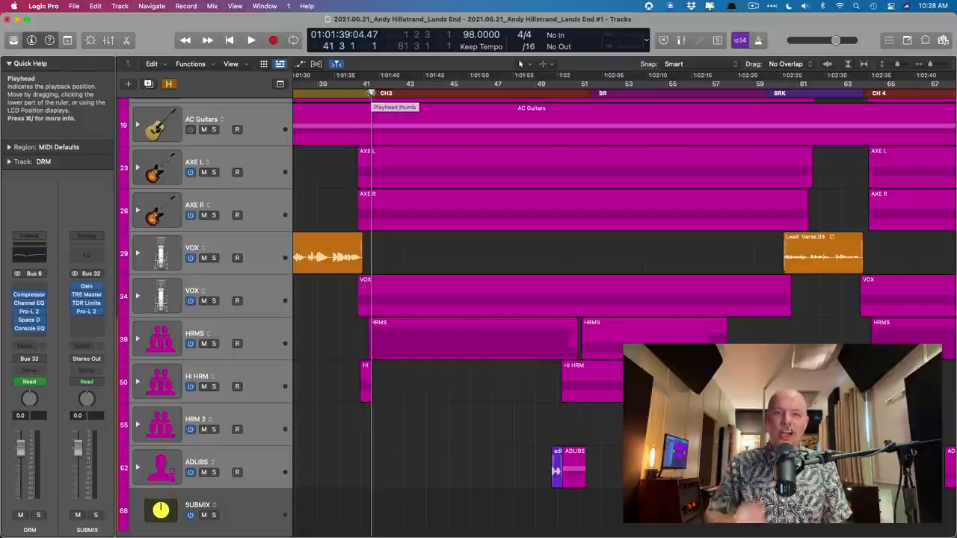
- Play through chorus 3 from the playhead, then stop
left_click(251, 41)
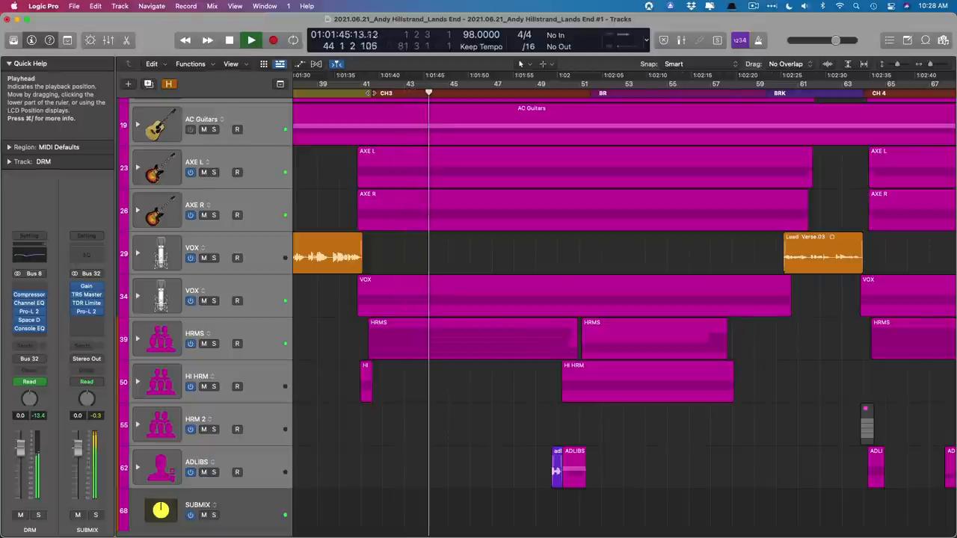
left_click(251, 40)
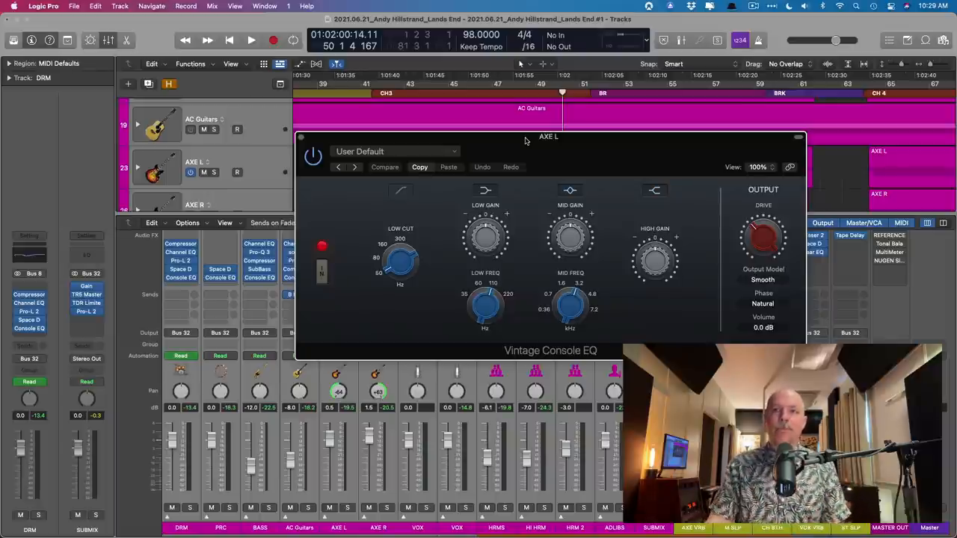
- Reposition the AXE L Vintage Console EQ window
left_click_drag(763, 235, 762, 224)
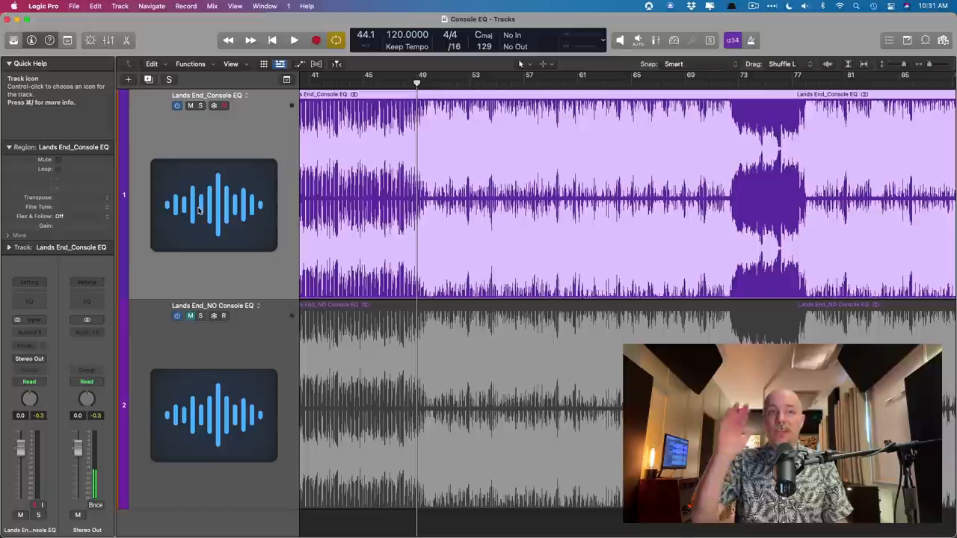
- Play the Console EQ bounce with the no-EQ version muted
left_click(294, 40)
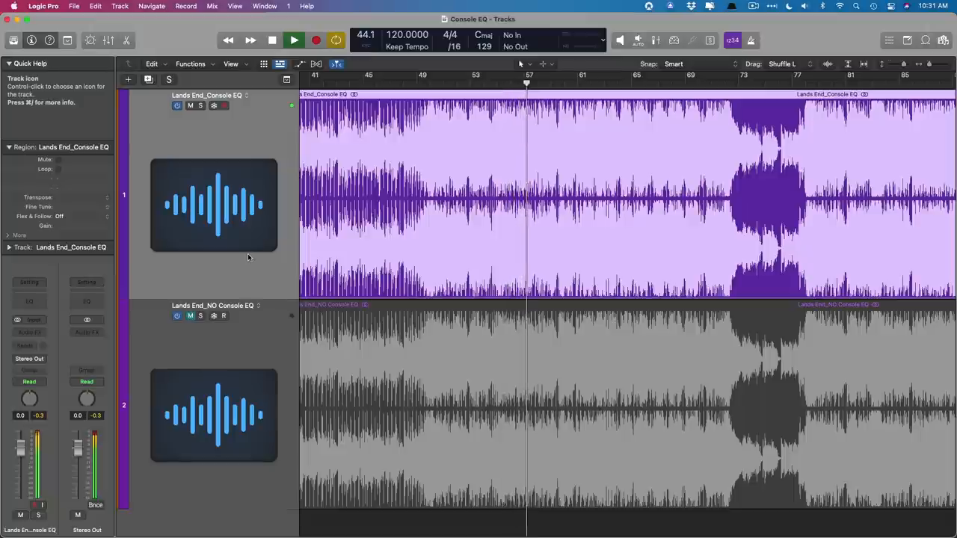
left_click(540, 75)
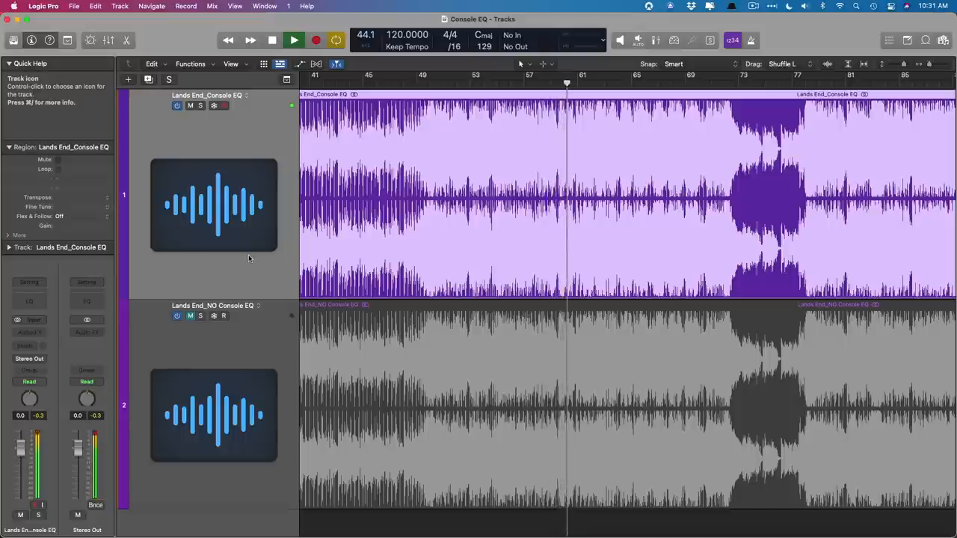
- Solo the Lands End_NO Console EQ bounce and play it
left_click(293, 39)
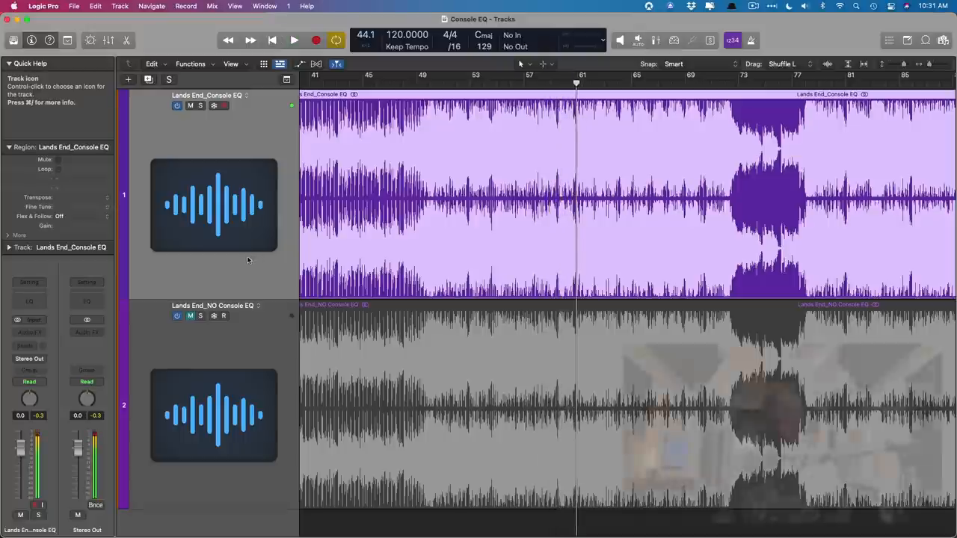
left_click(200, 315)
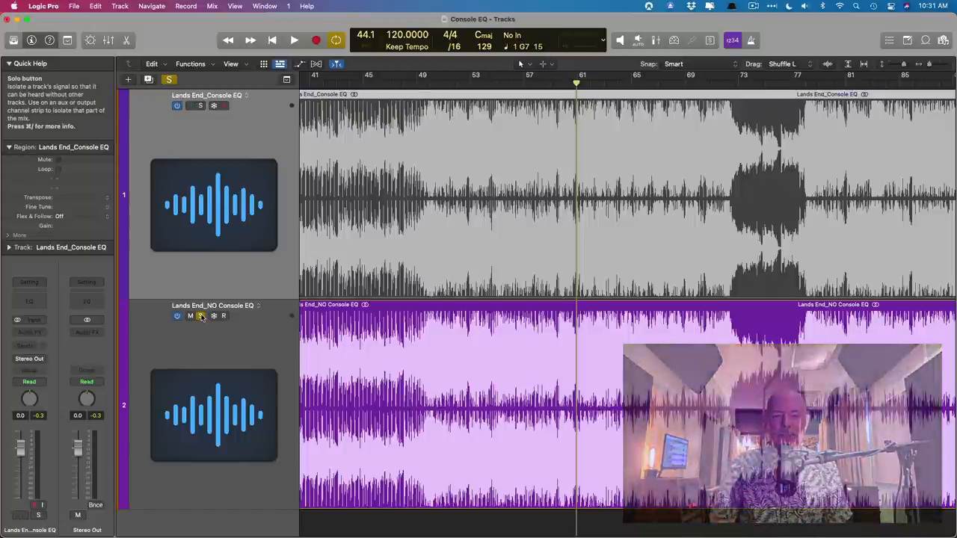
left_click(294, 40)
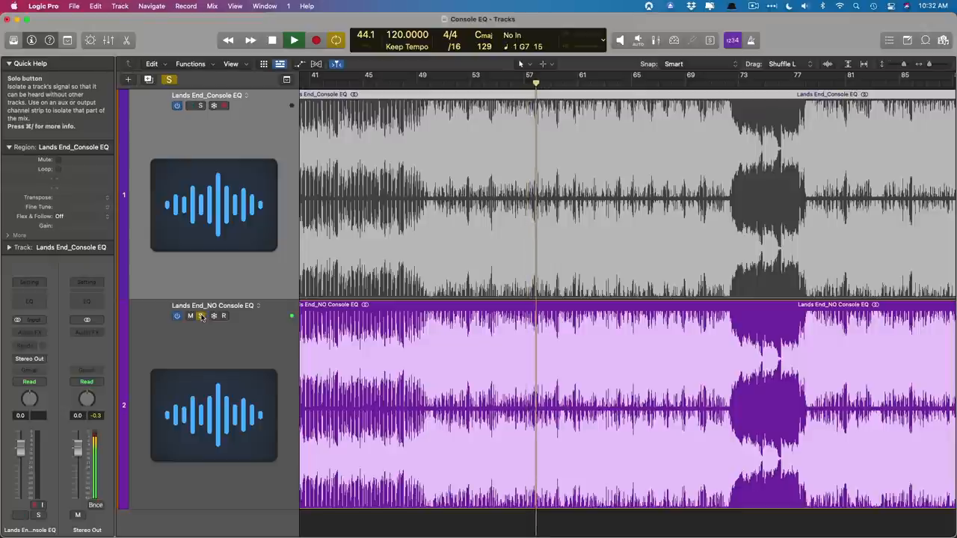
- A/B the two Lands End bounces by toggling solo, finishing on the Console EQ version
left_click(200, 316)
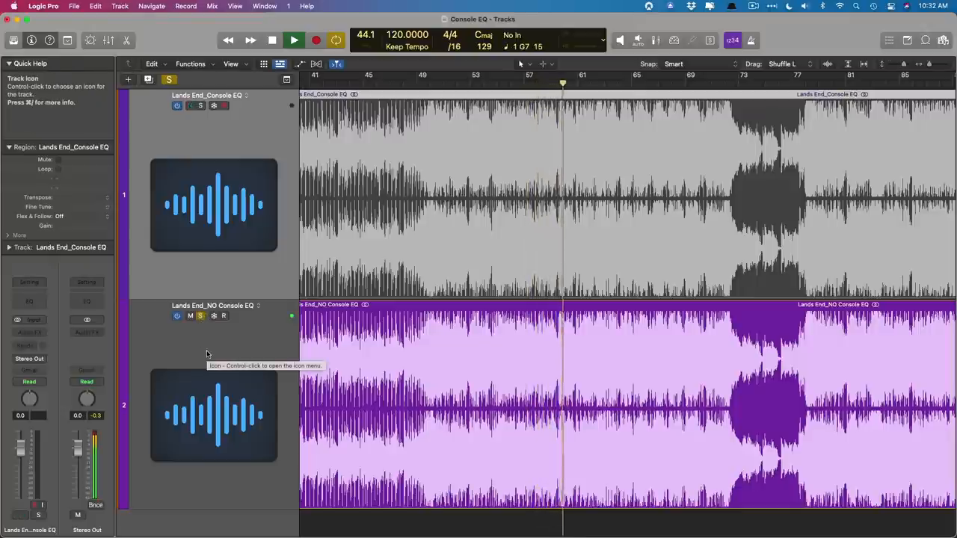
left_click(293, 39)
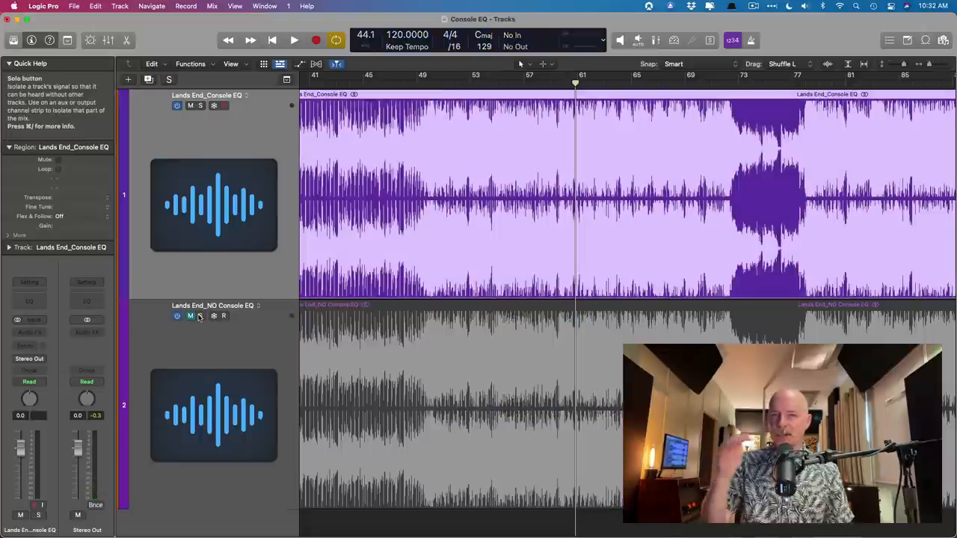
left_click(293, 40)
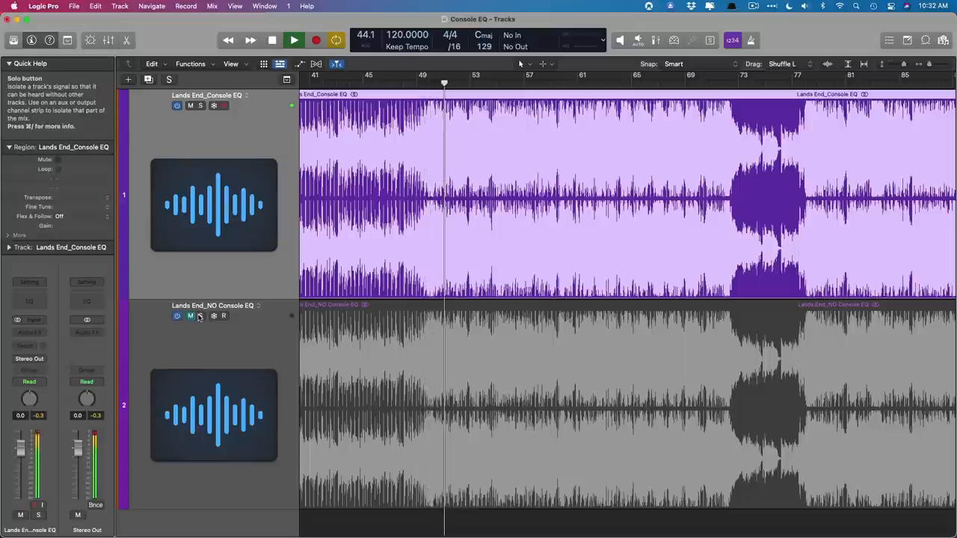
left_click(456, 75)
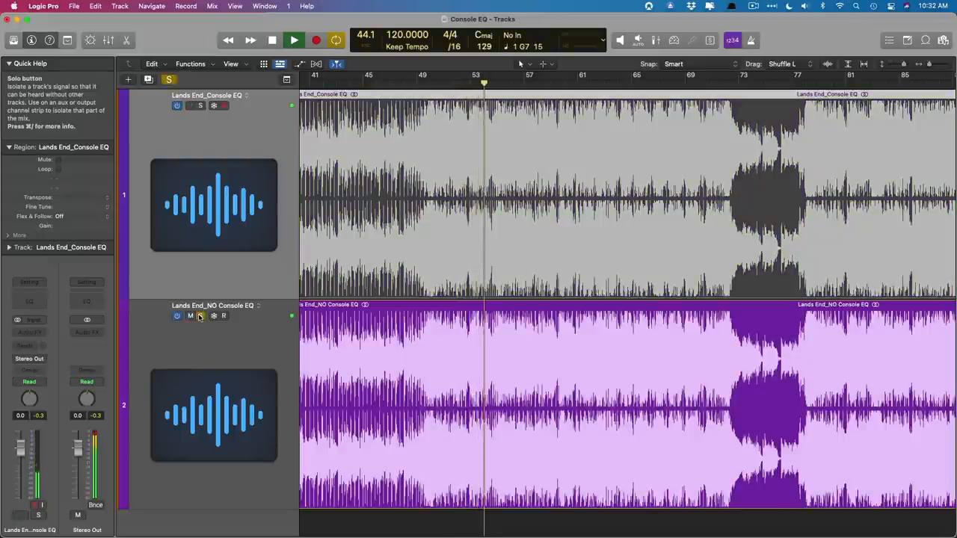
left_click(190, 106)
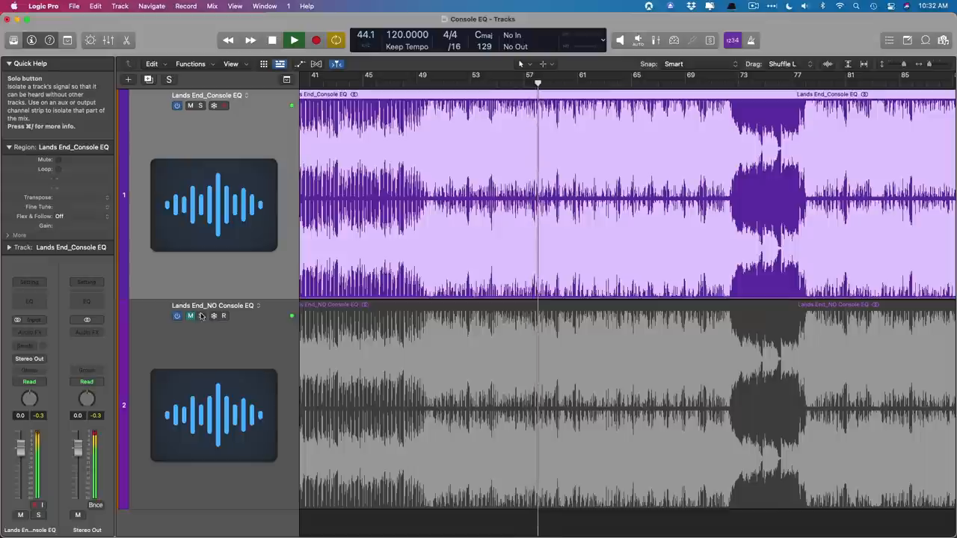
left_click(191, 316)
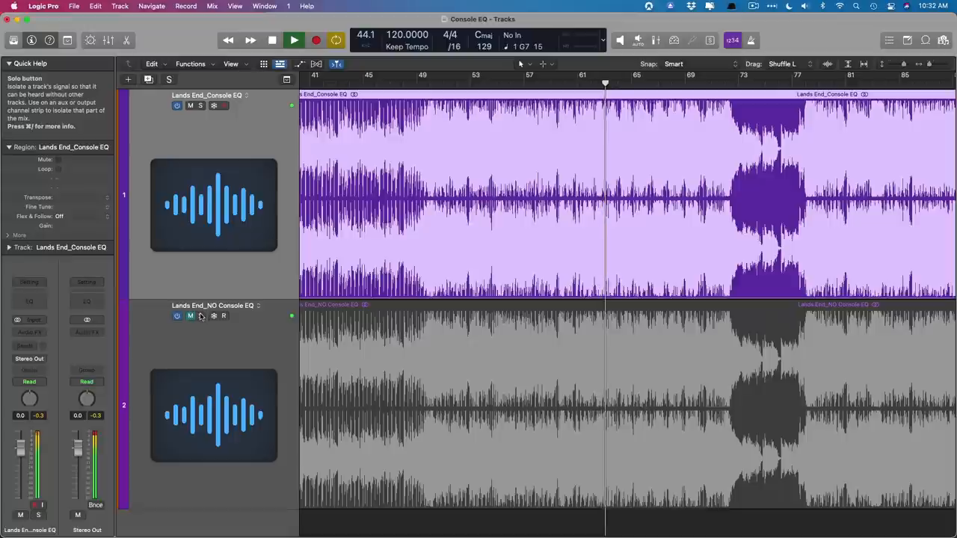
left_click(271, 39)
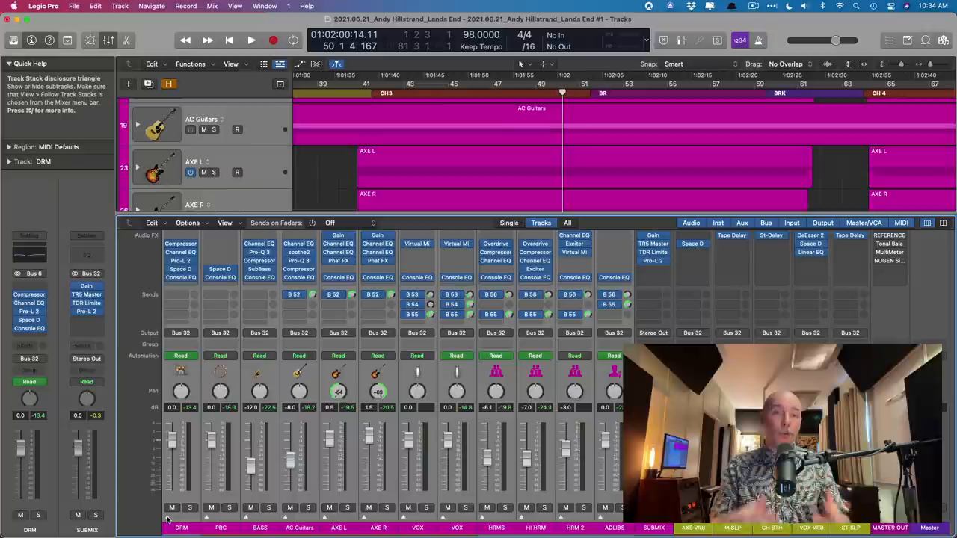
mouse_move(346, 183)
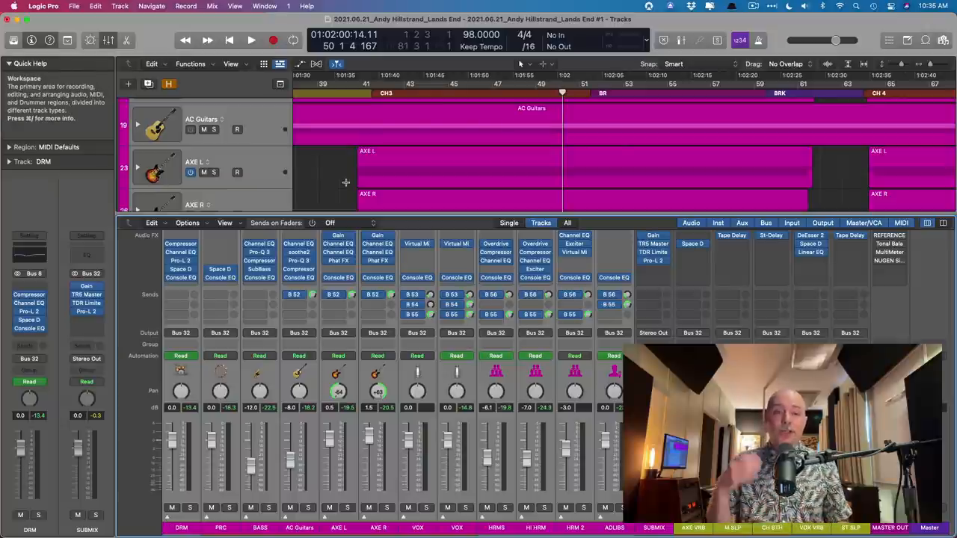